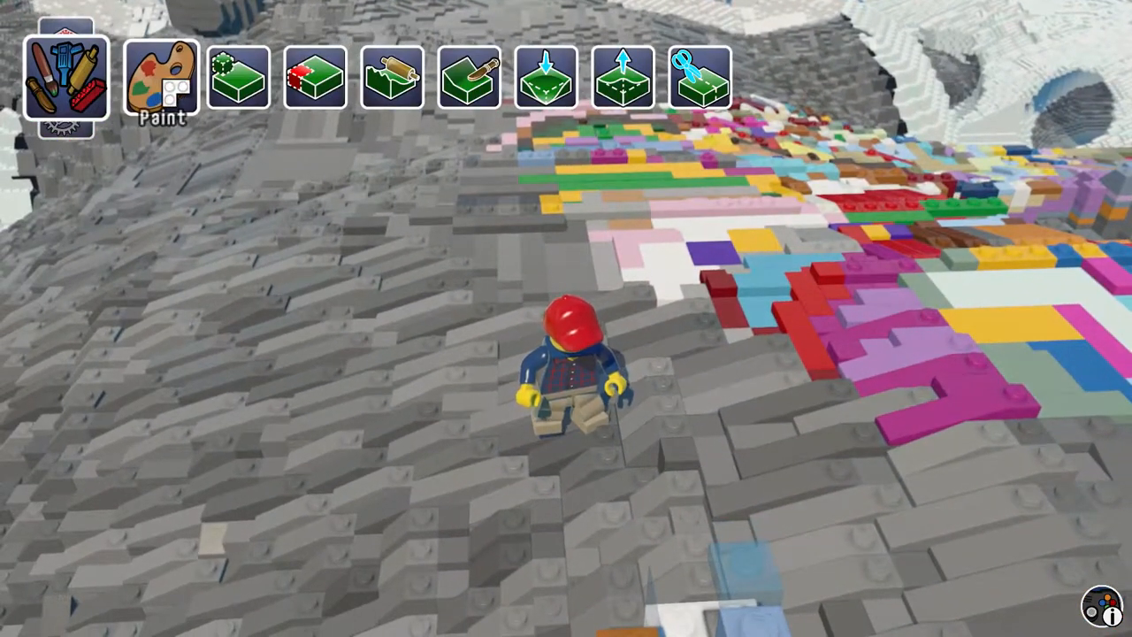
# Step: Enter the painting tools from the Tools bar and choose Paint Random Colours
pyautogui.click(63, 78)
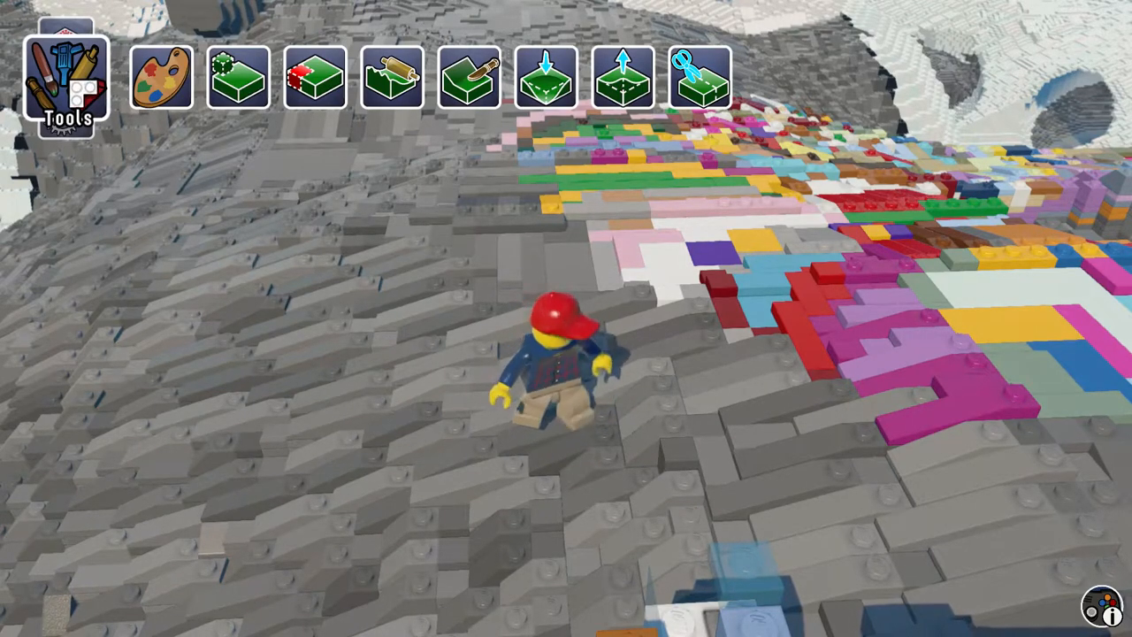
pyautogui.click(161, 78)
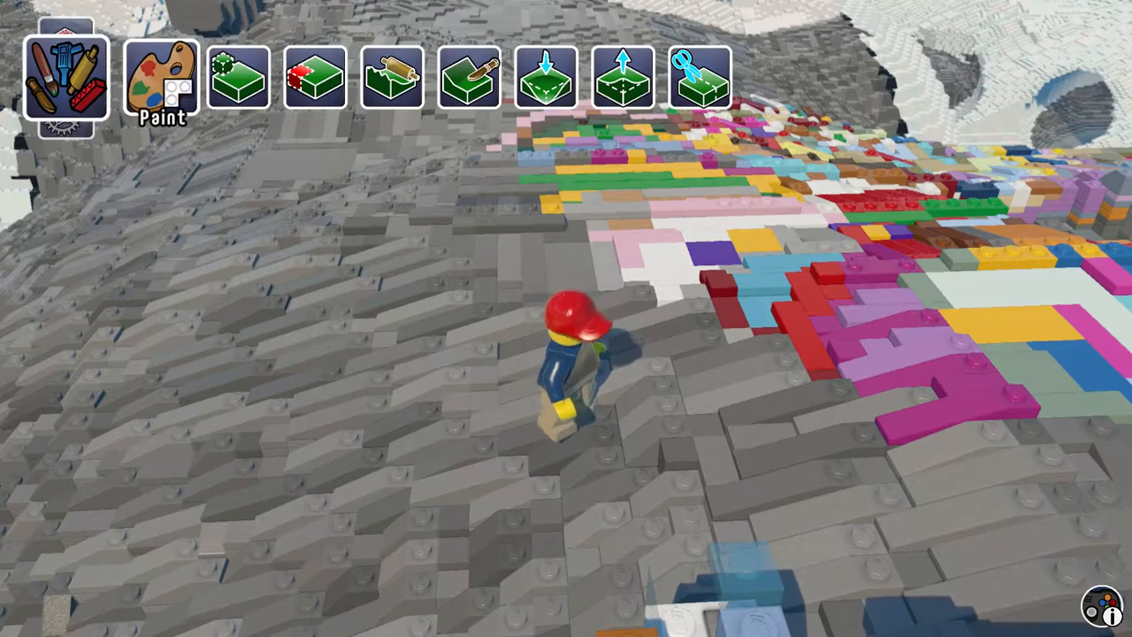
pyautogui.click(66, 79)
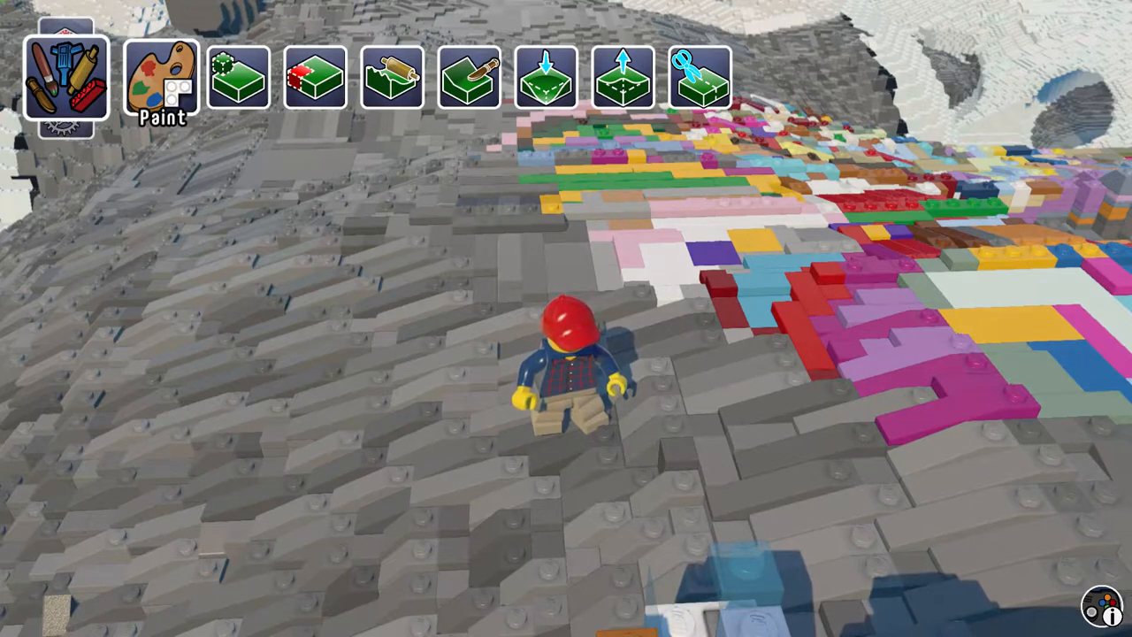
pyautogui.click(161, 78)
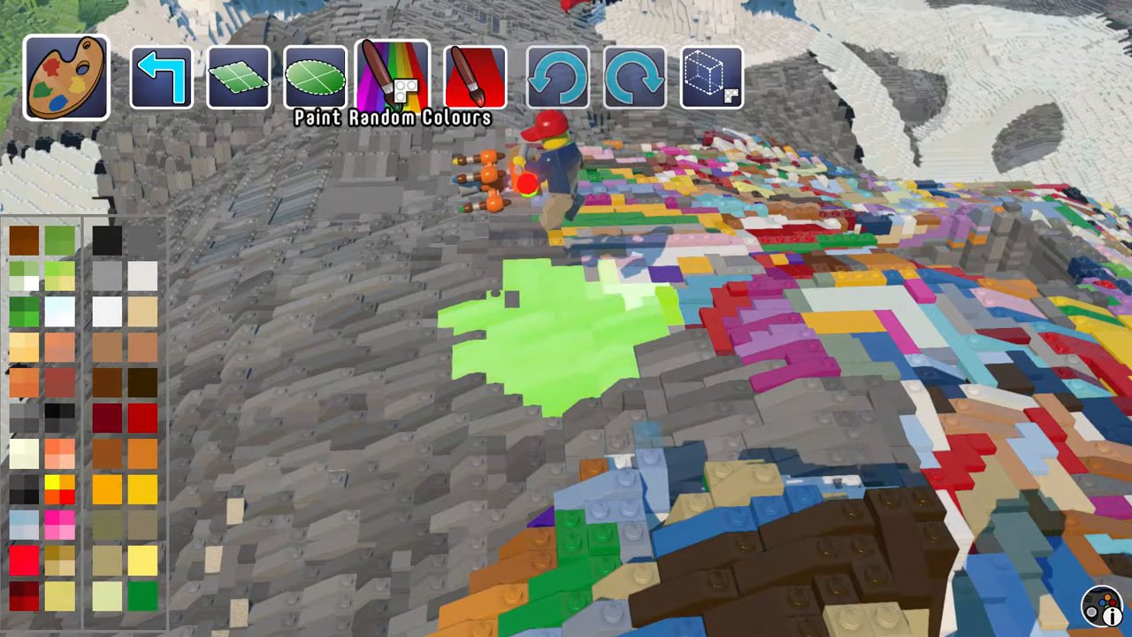
pyautogui.click(392, 78)
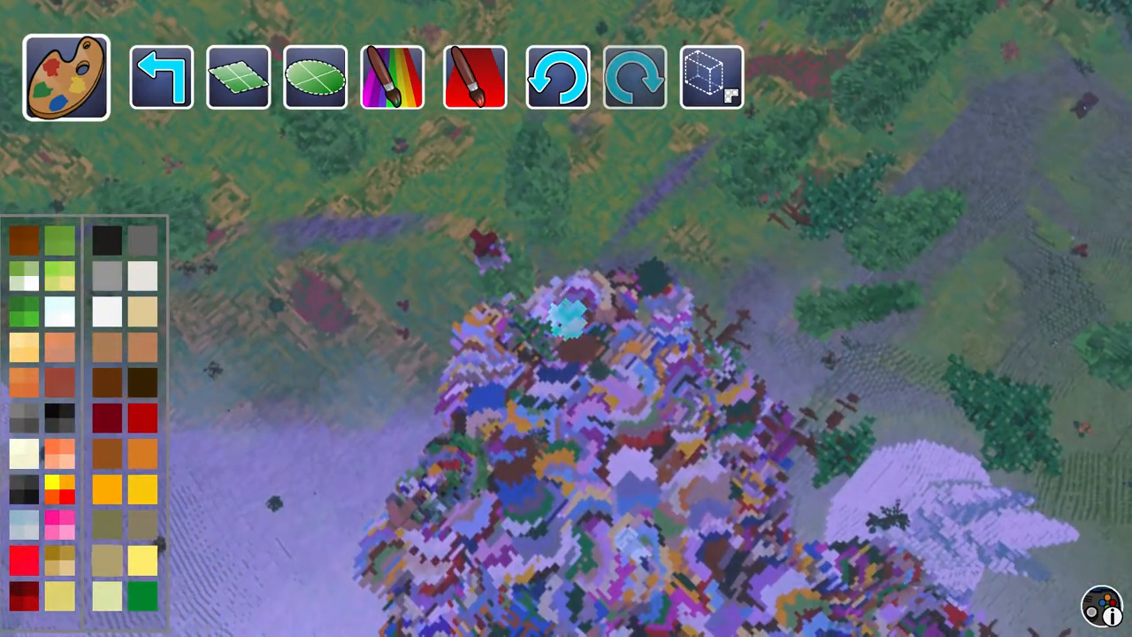
# Step: Leave painting mode and return to the main Tools bar
pyautogui.click(64, 77)
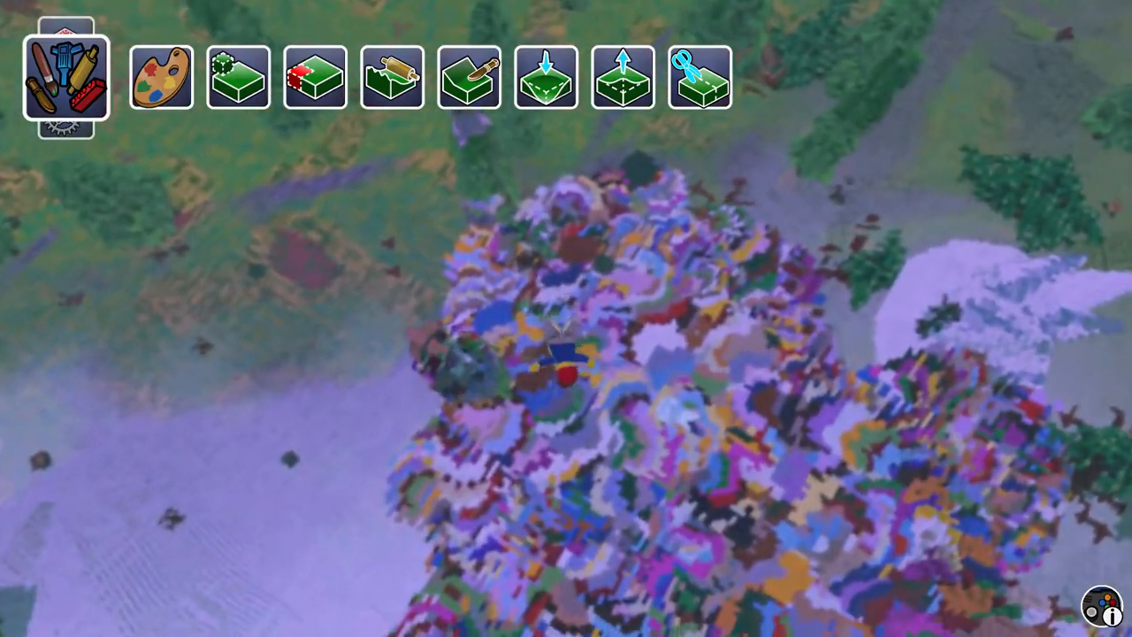